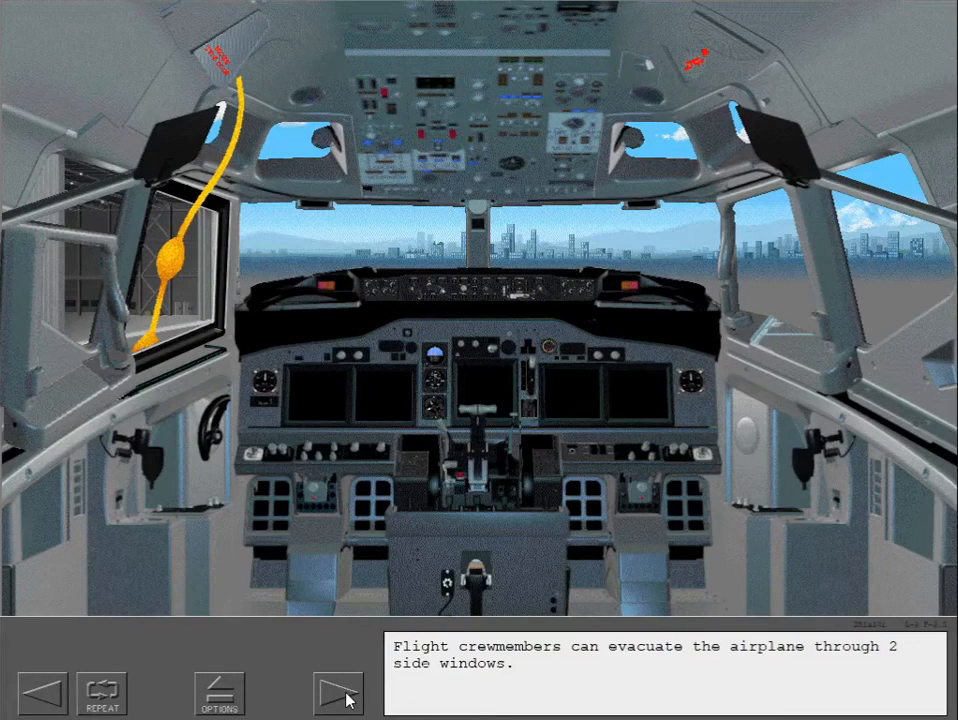
Advance past the side-window evacuation slide to complete the Emergency Equipment Overview topic.
left_click(338, 691)
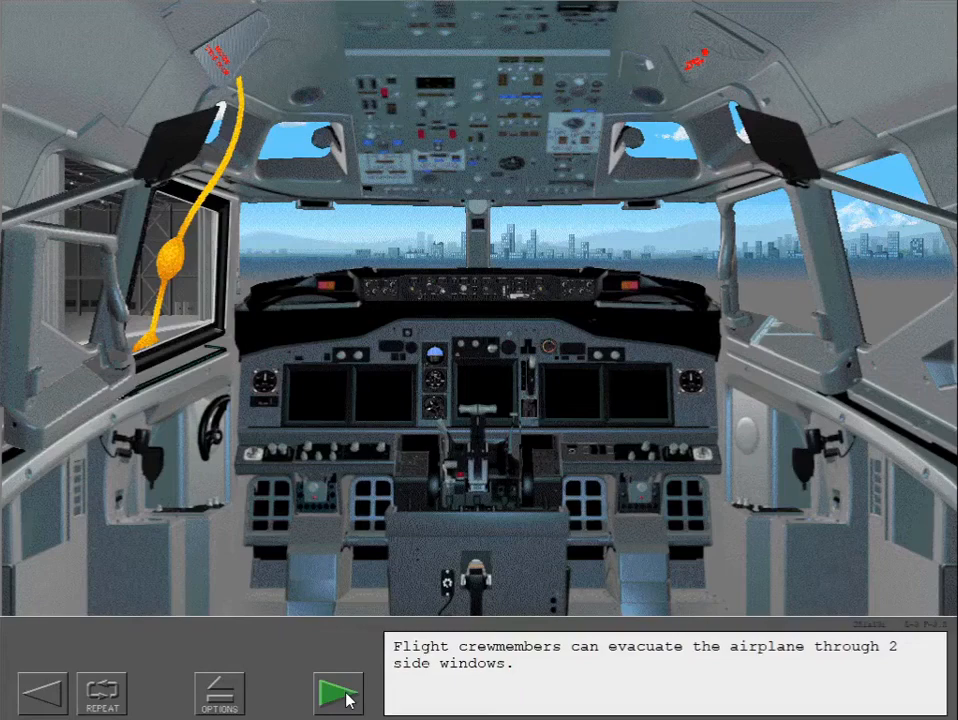
left_click(337, 691)
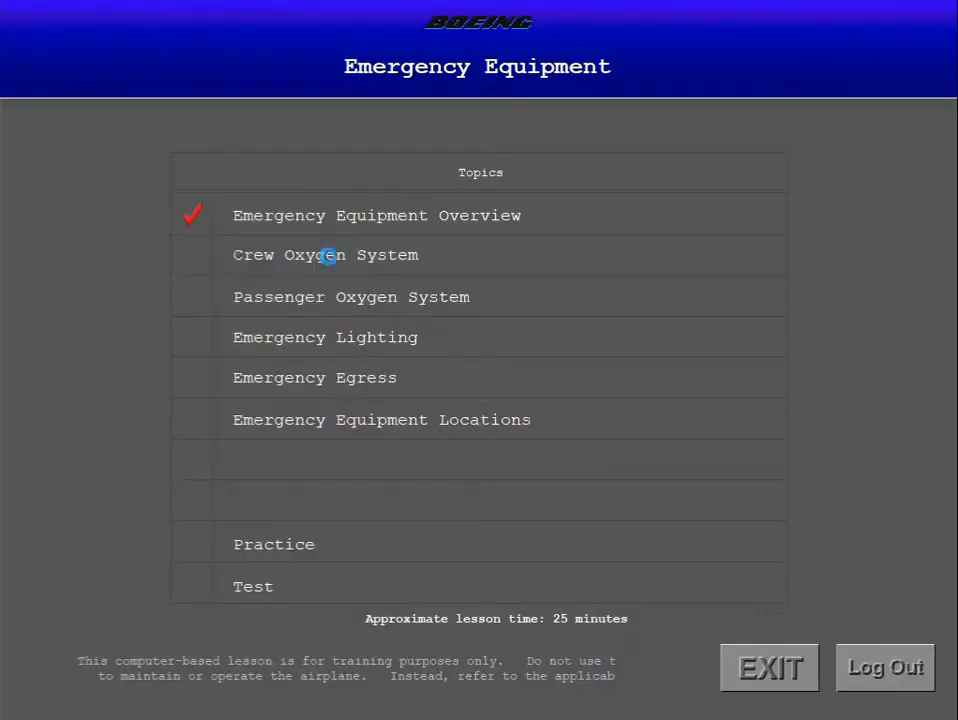
Start the Crew Oxygen System topic from the Topics list.
left_click(325, 254)
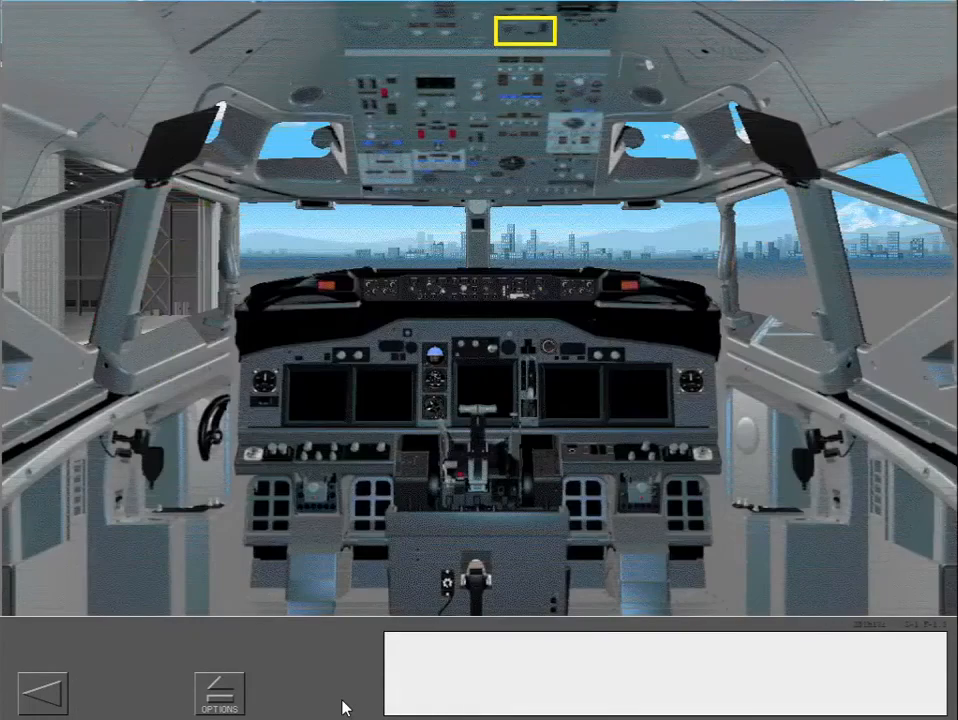
Advance through the crew oxygen slides to the Oxygen Turned Off explanation.
left_click(524, 32)
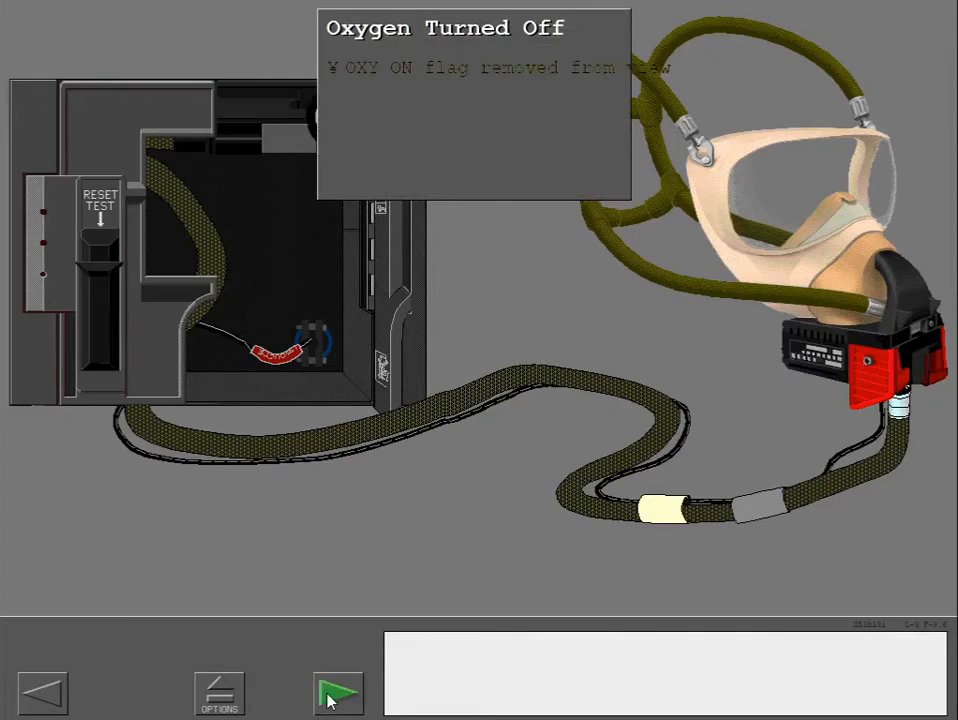
Continue to the slide on 100 percent oxygen under pressure at all cabin altitudes.
left_click(338, 690)
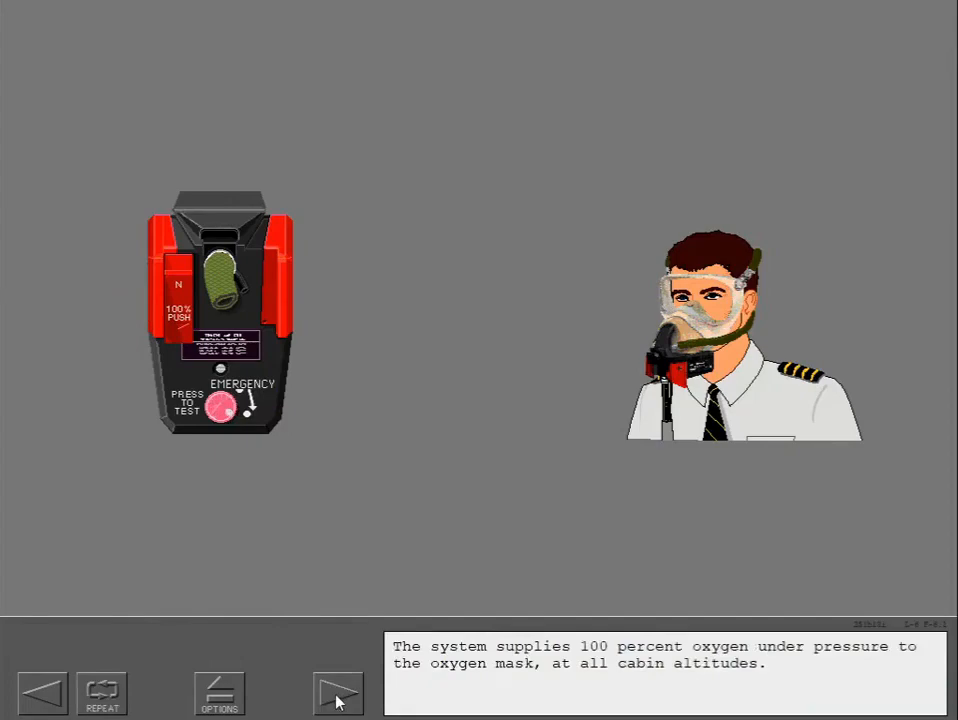
Move on to the mask regulator panel slide about the oxygen sound and yellow cross.
left_click(338, 692)
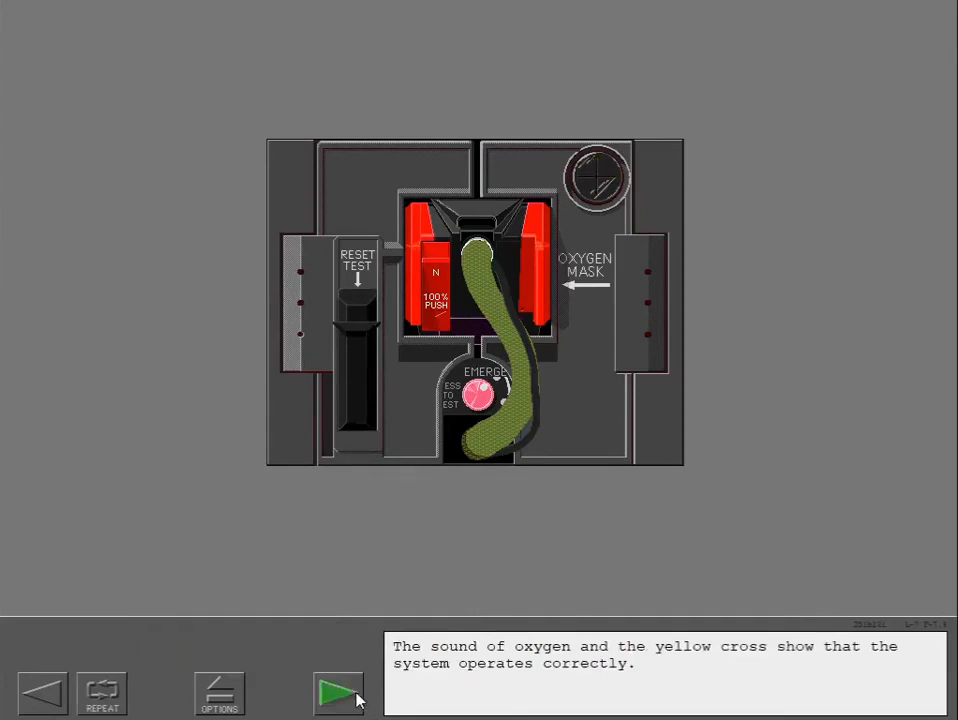
Run the regulator test by pushing the EMERGENCY selector and the RESET/TEST slide lever.
left_click(337, 693)
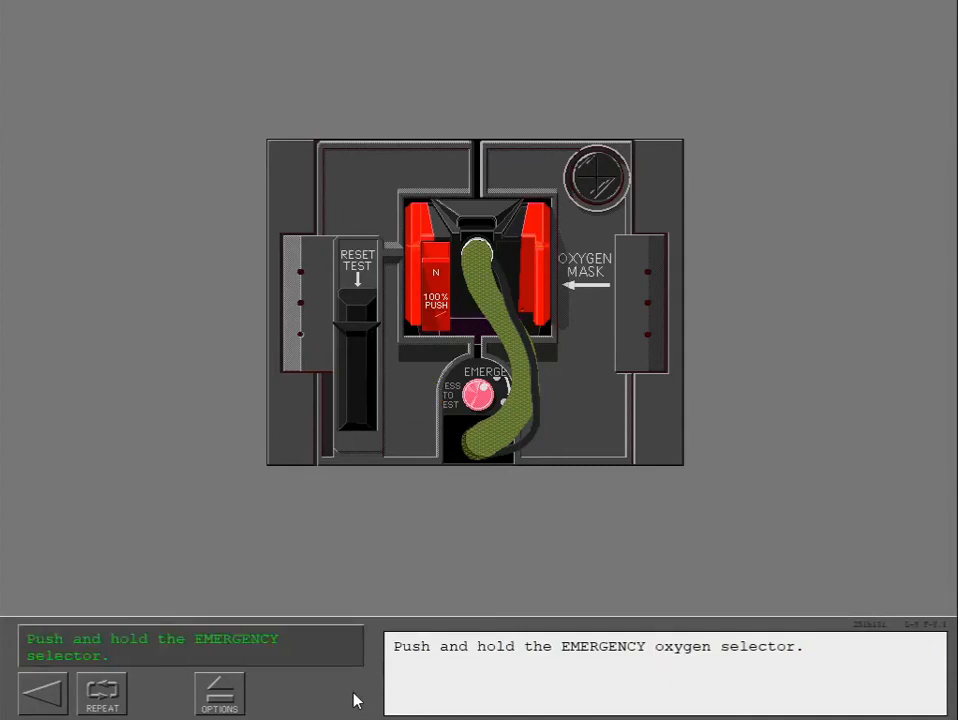
left_click(475, 398)
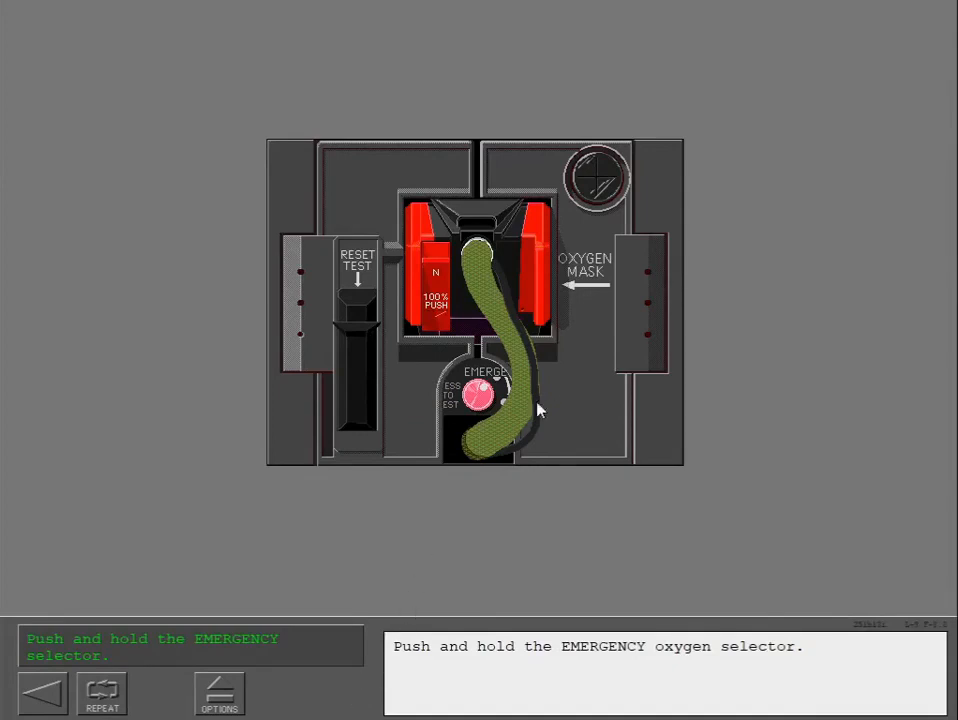
left_click(478, 395)
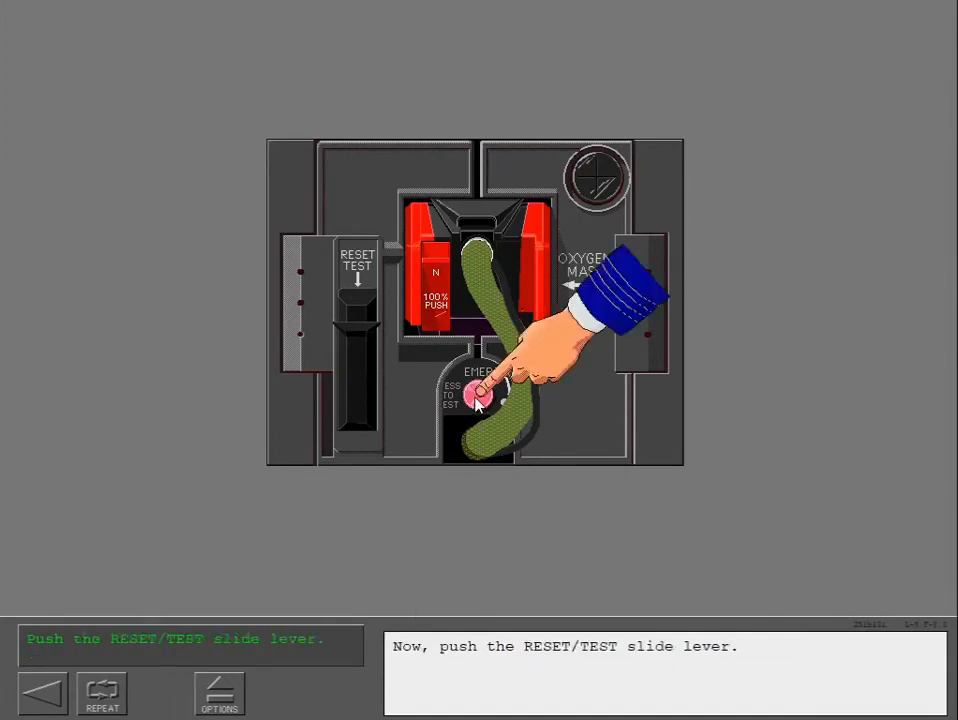
left_click(357, 335)
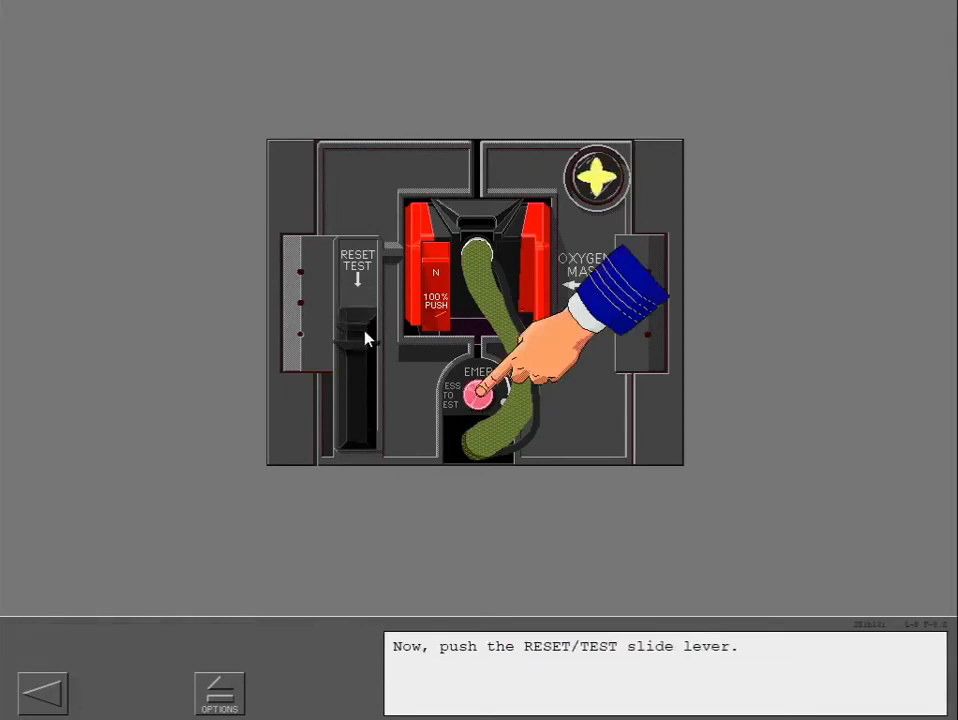
left_click(356, 320)
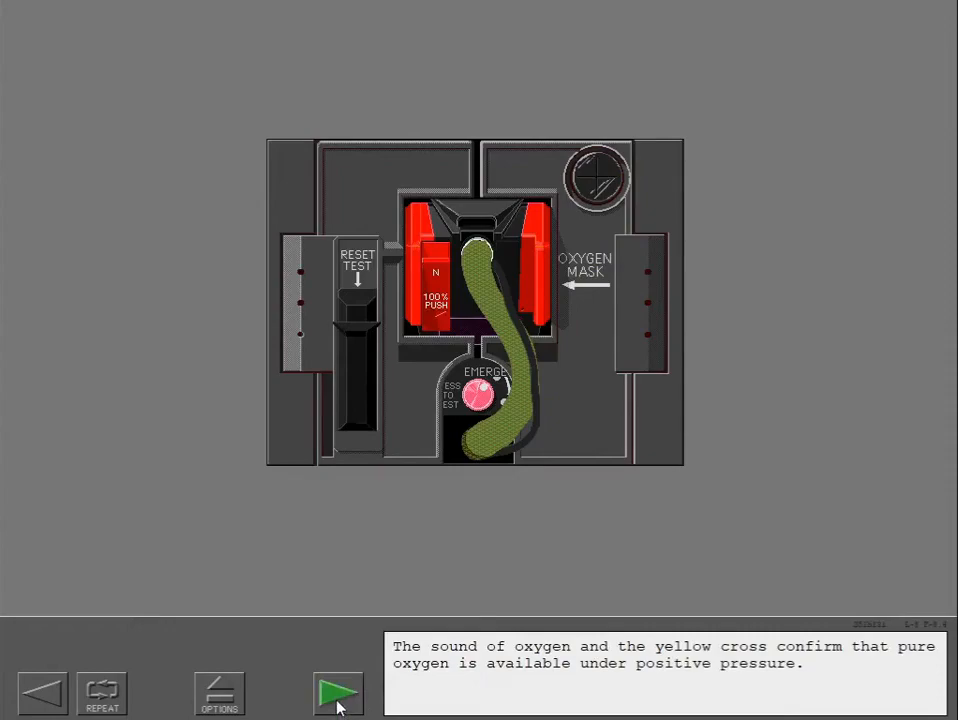
Select the flight deck loudspeaker and set the microphone selection to the oxygen mask.
left_click(337, 690)
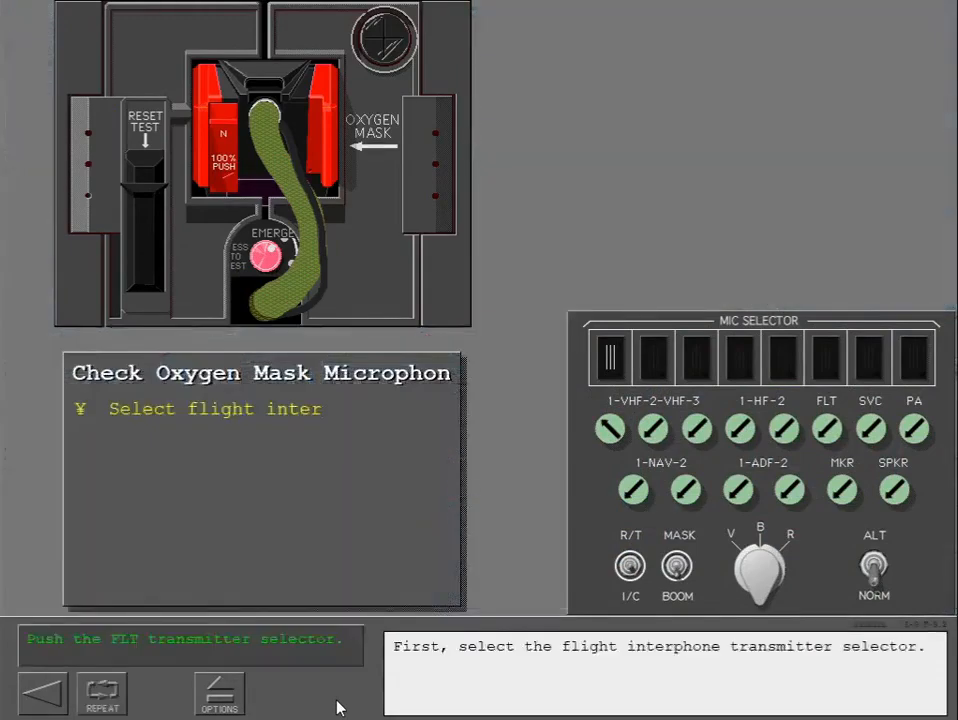
mouse_move(613, 610)
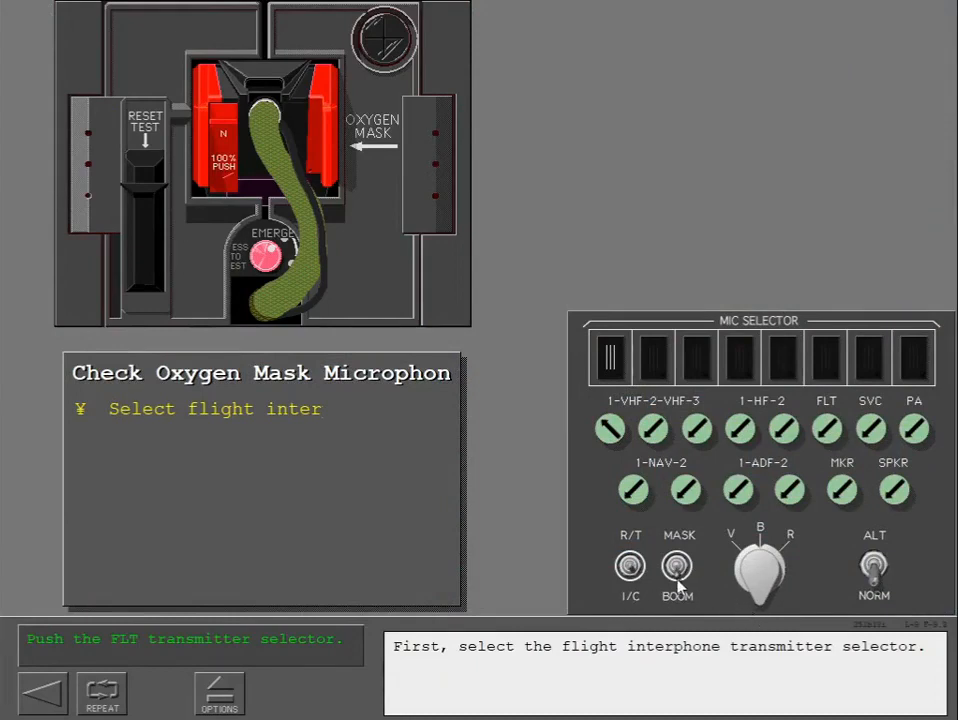
left_click(825, 357)
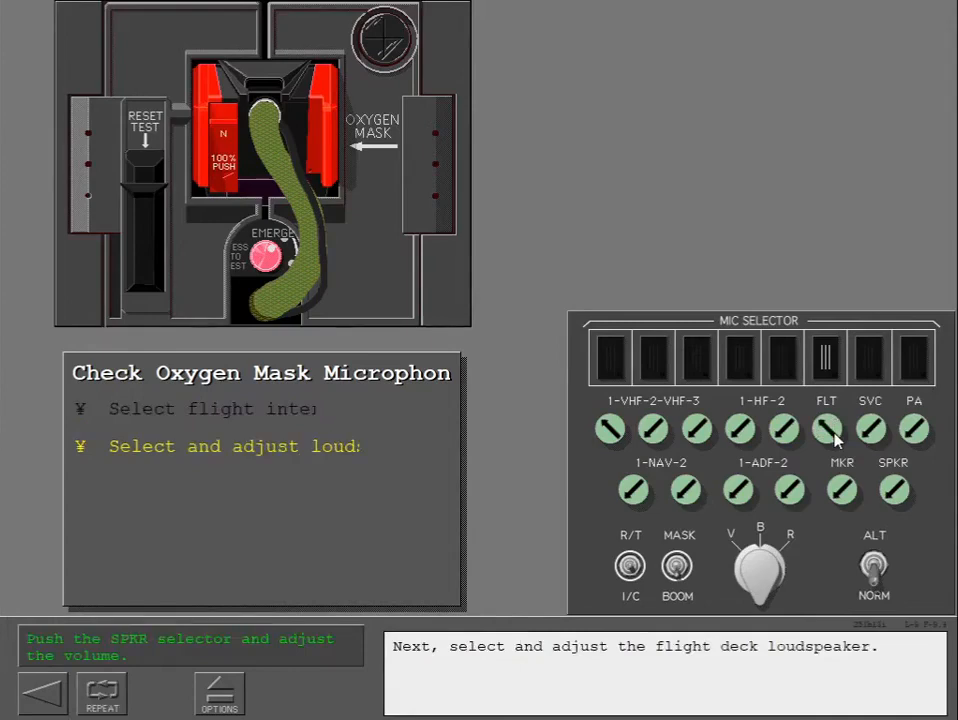
left_click(893, 489)
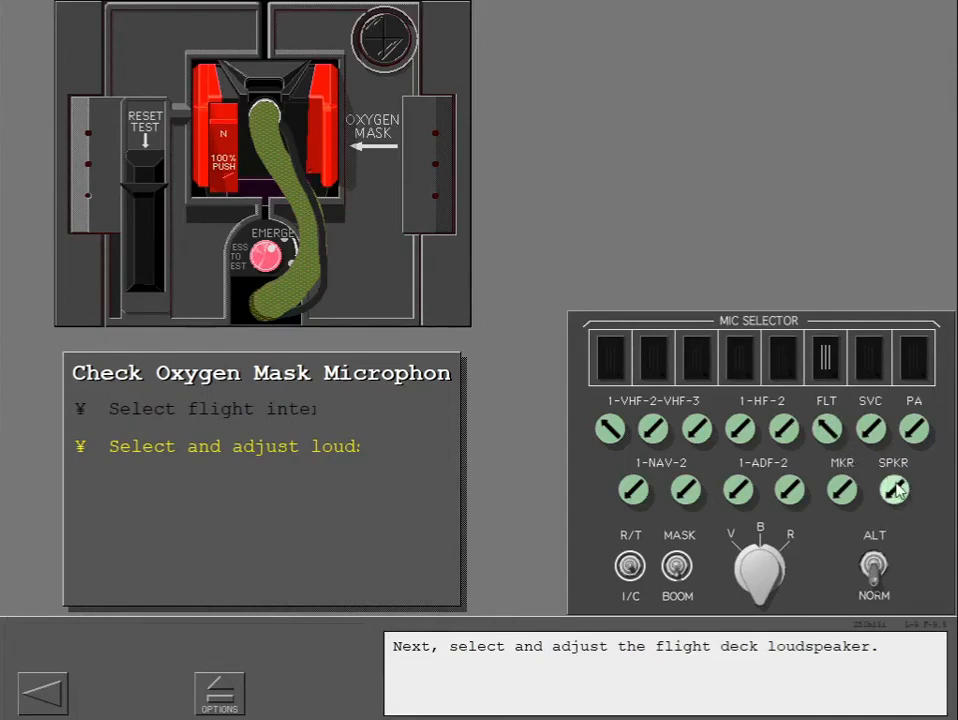
left_click(893, 489)
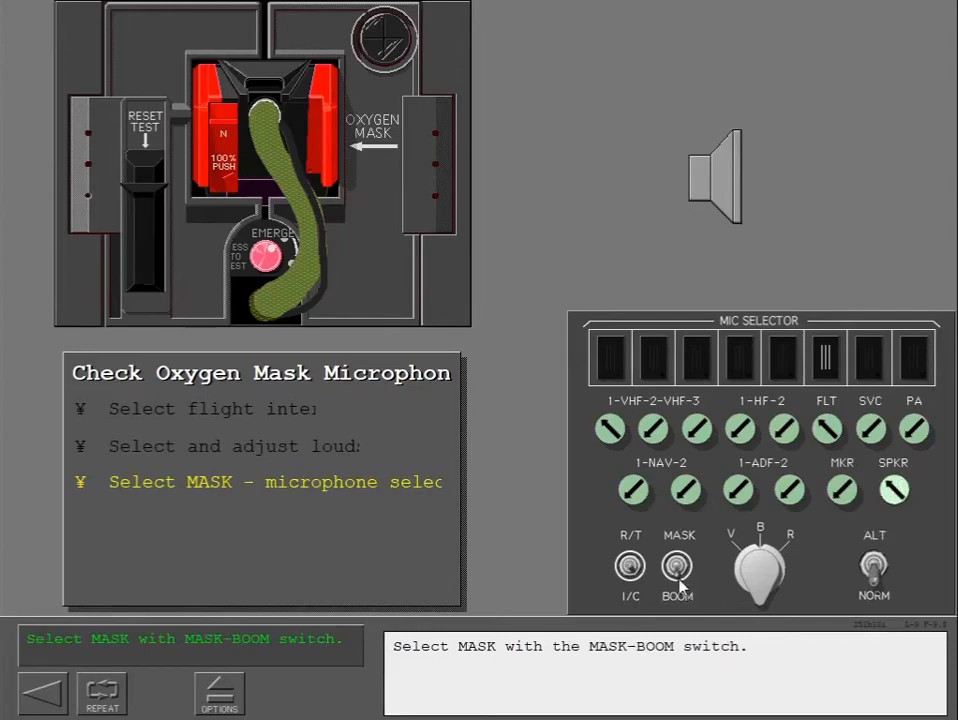
left_click(677, 567)
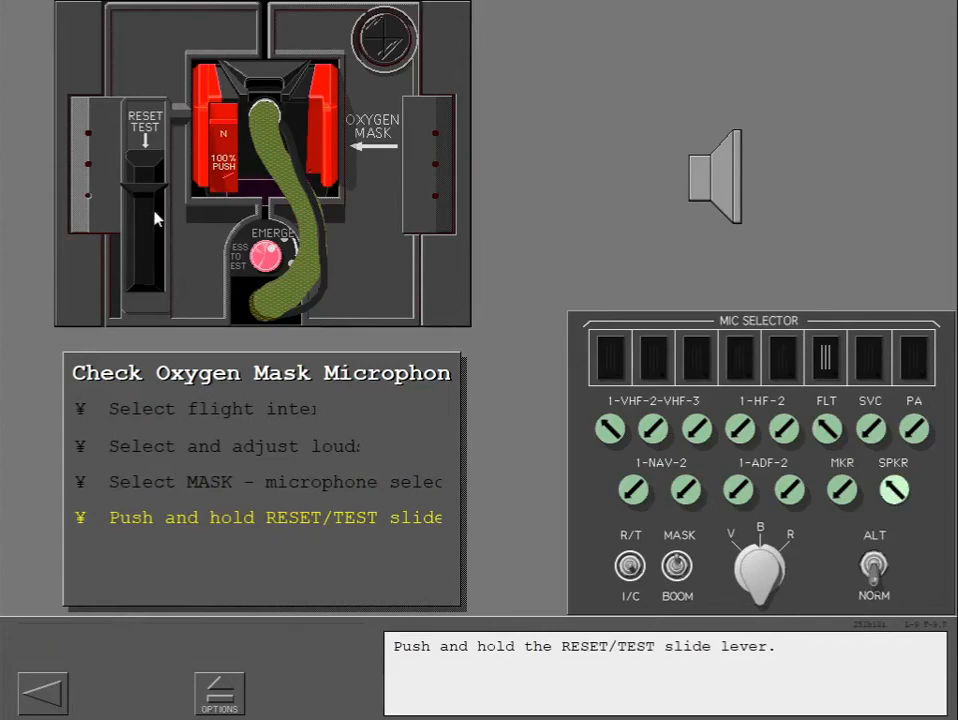
Hold RESET/TEST and EMERGENCY, select I/C push-to-talk, and finish the Crew Oxygen topic.
left_click(147, 180)
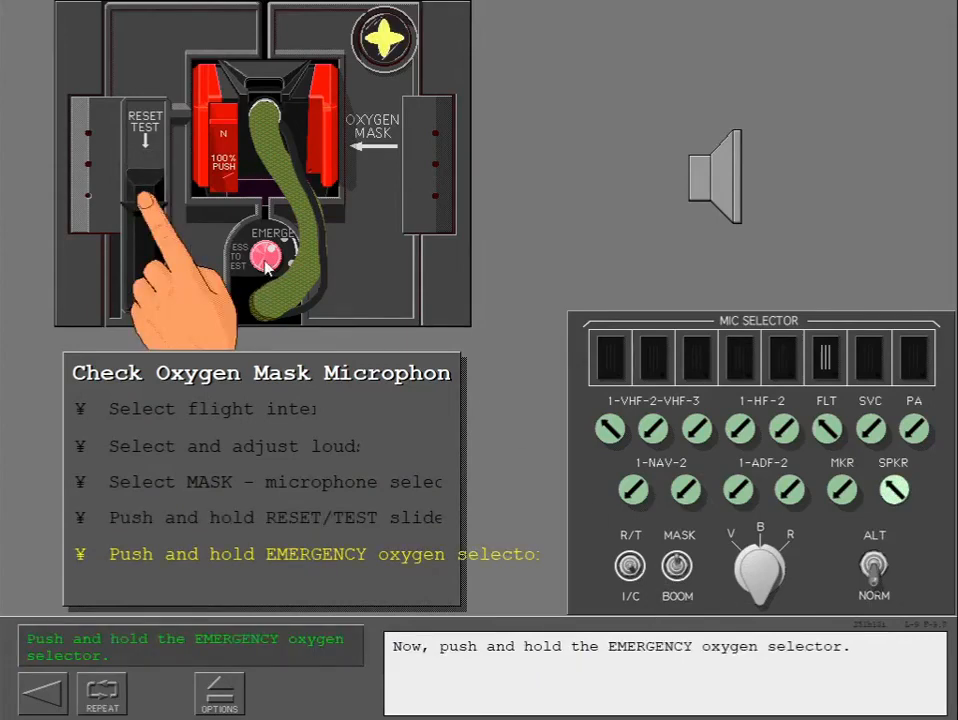
left_click(266, 256)
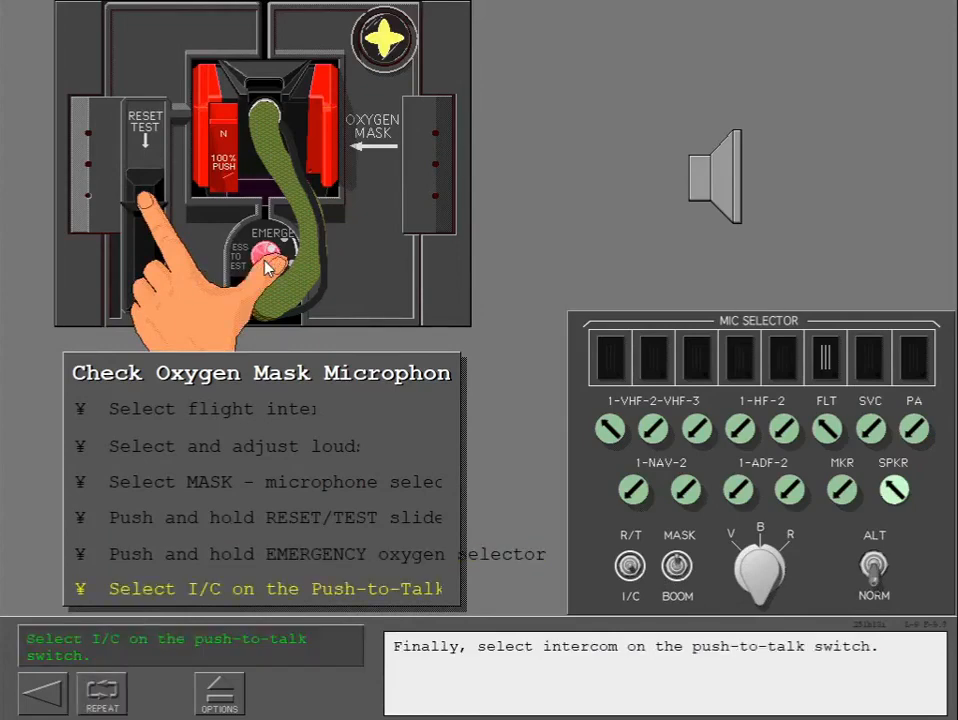
left_click(630, 567)
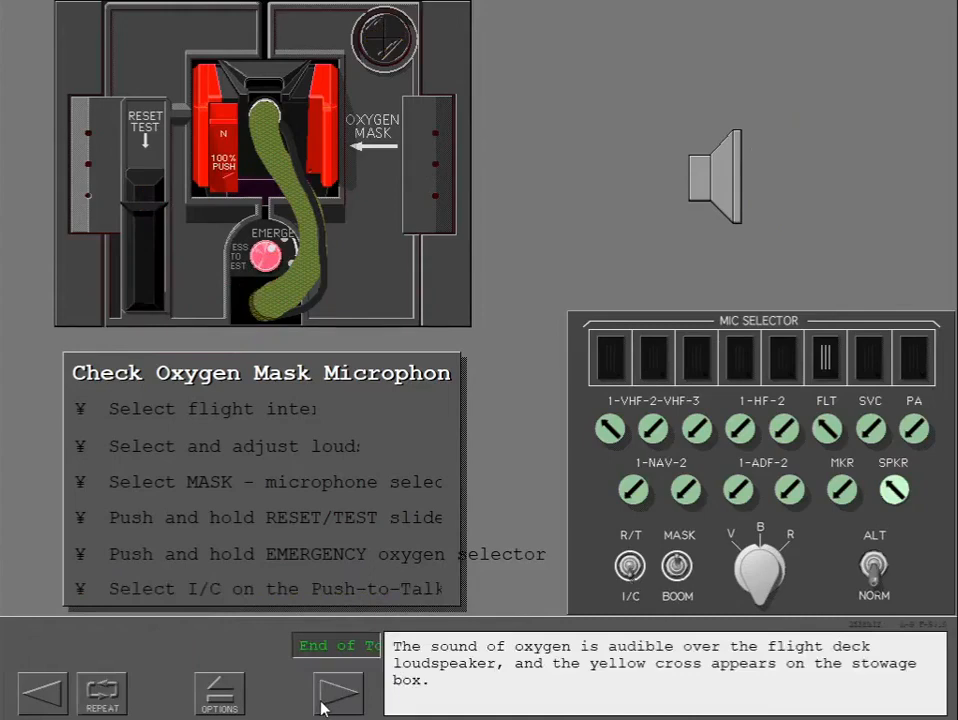
left_click(338, 692)
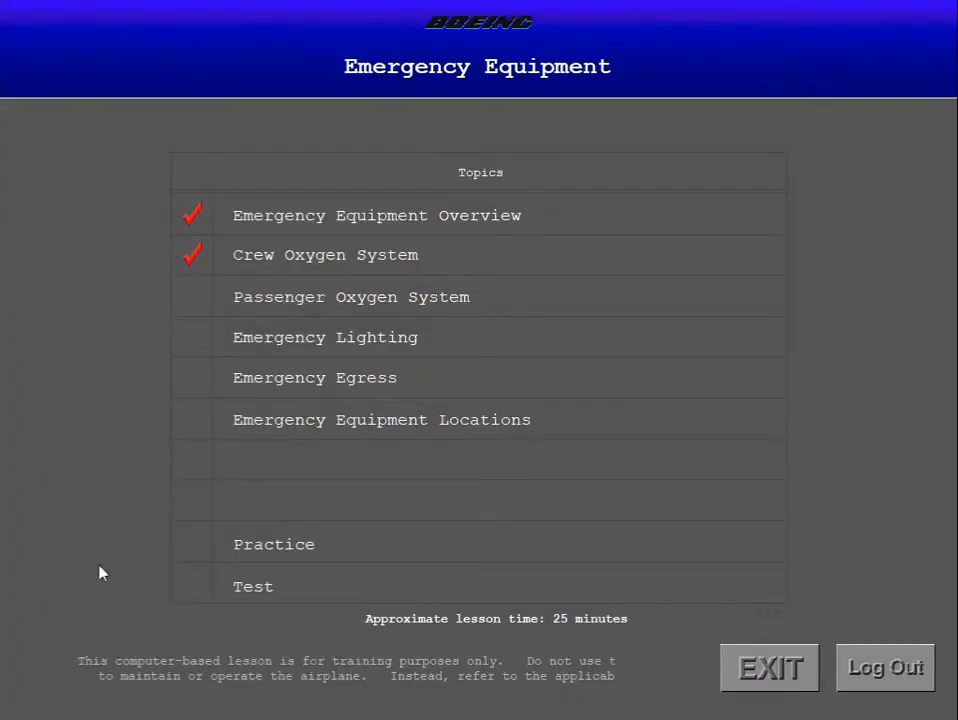
mouse_move(317, 305)
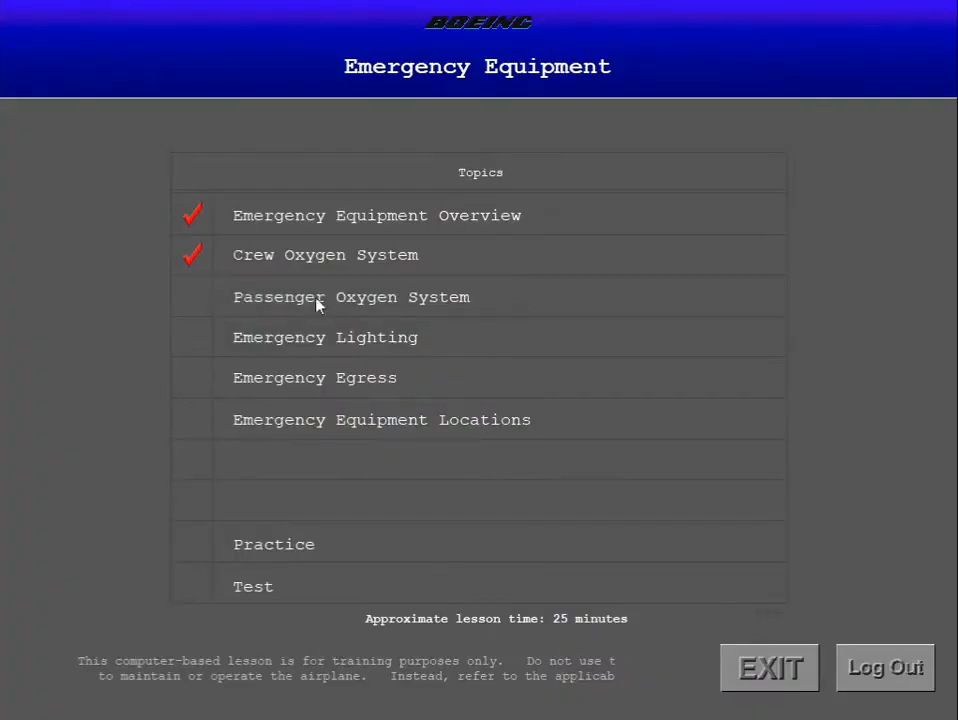
Open the Passenger Oxygen System topic from the Topics list.
left_click(352, 296)
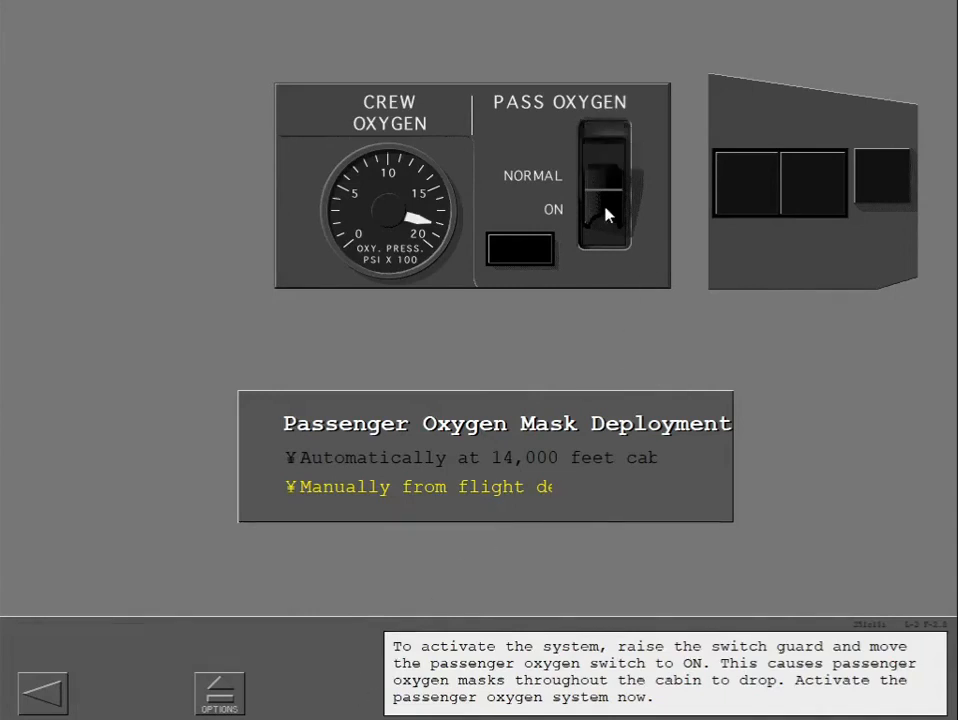
Switch PASS OXYGEN to ON to drop the masks and finish the Passenger Oxygen topic.
left_click(600, 200)
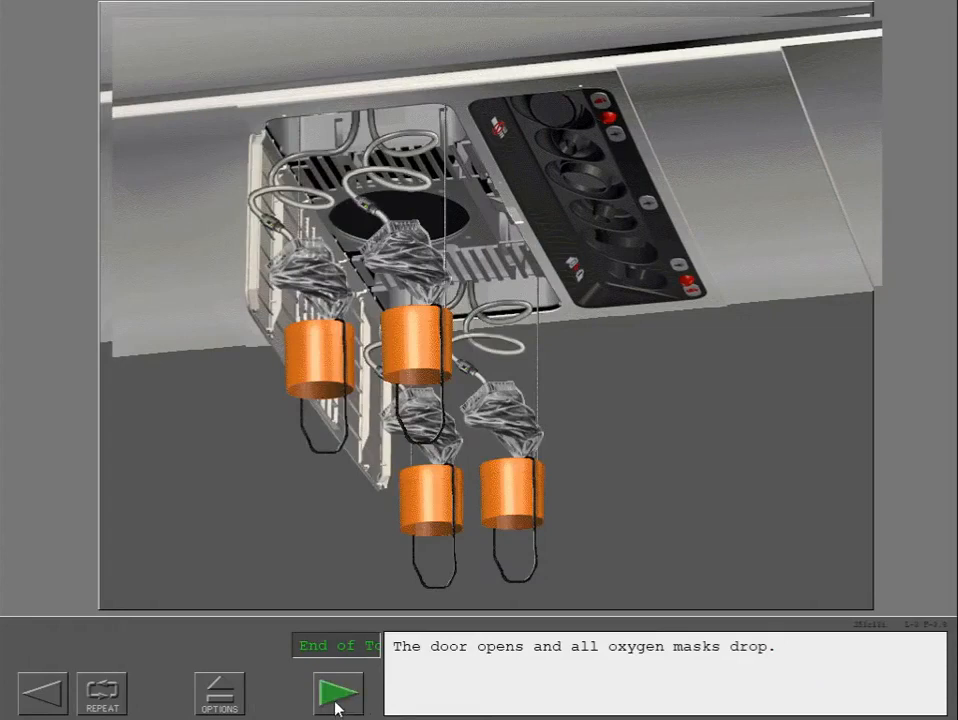
left_click(336, 690)
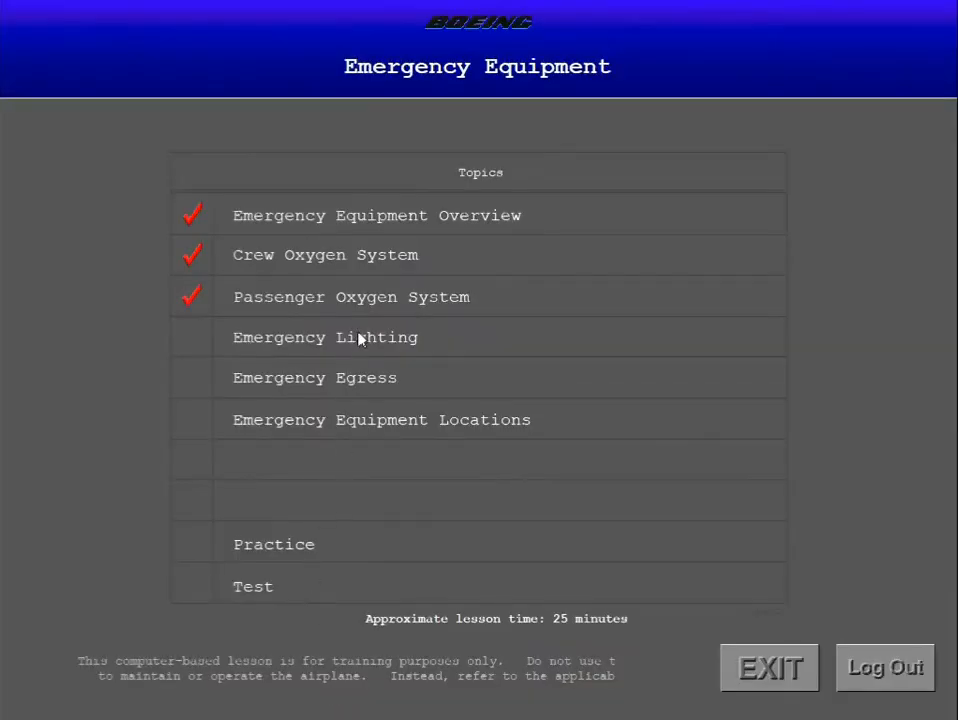
Open Emergency Lighting and advance to the interior emergency lighting cabin diagram.
left_click(324, 337)
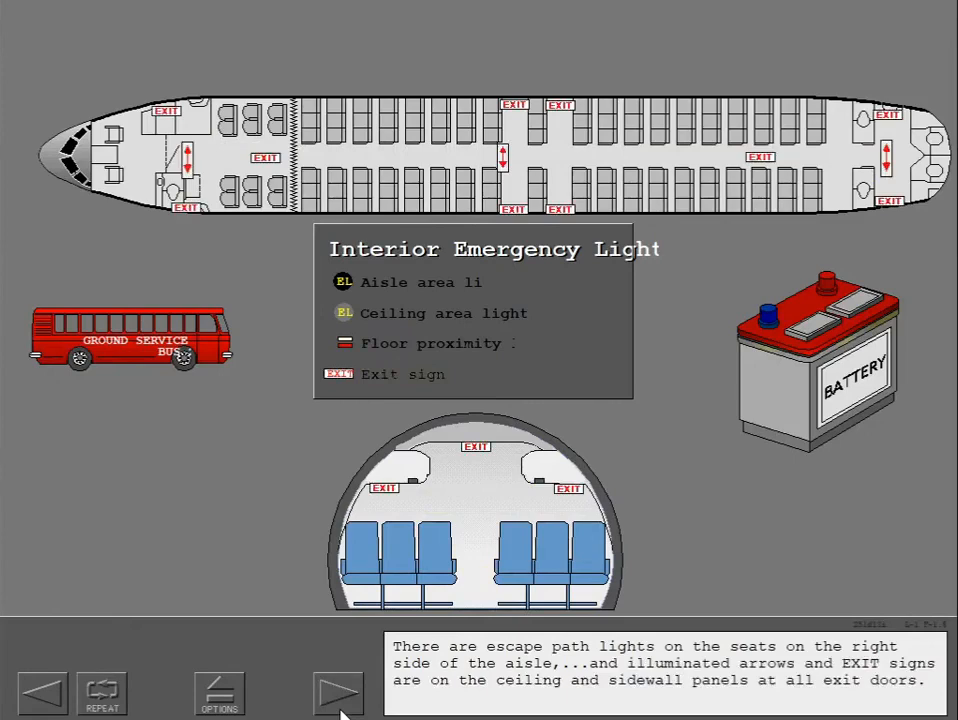
left_click(338, 692)
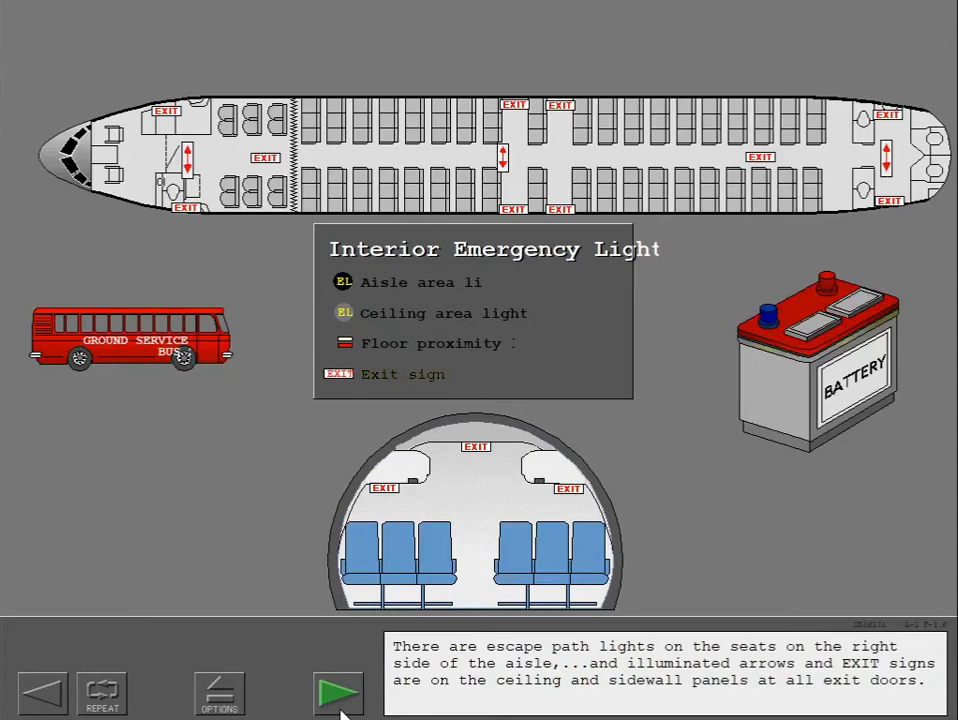
Advance to the EMER EXIT LIGHTS arming screen on the exterior view.
left_click(338, 690)
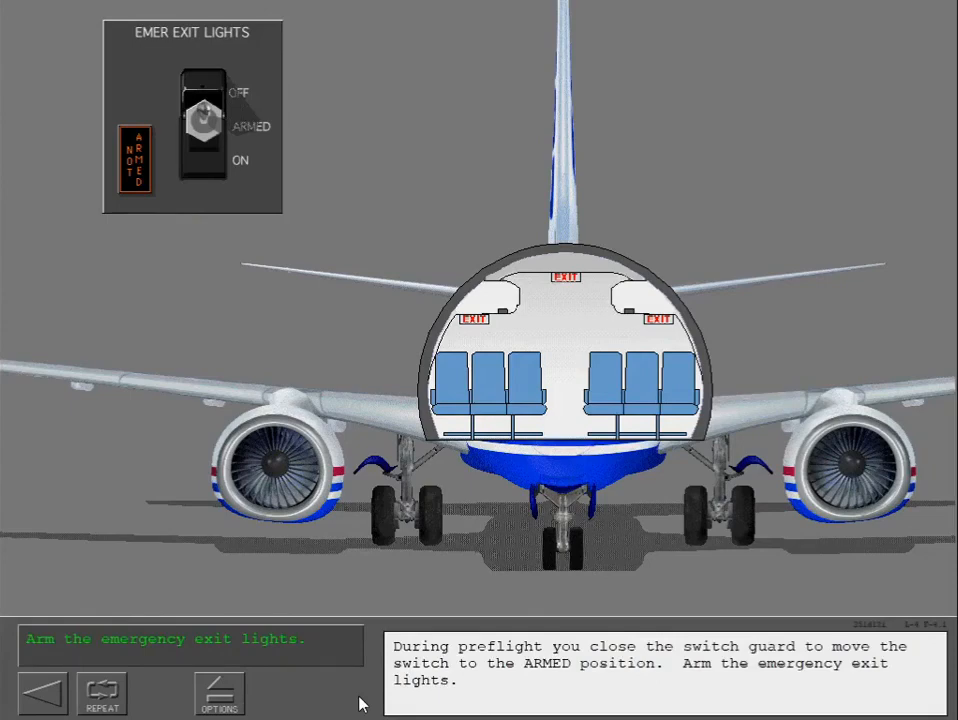
Arm the EMER EXIT LIGHTS switch under its guard and reset MASTER CAUTION.
left_click(203, 120)
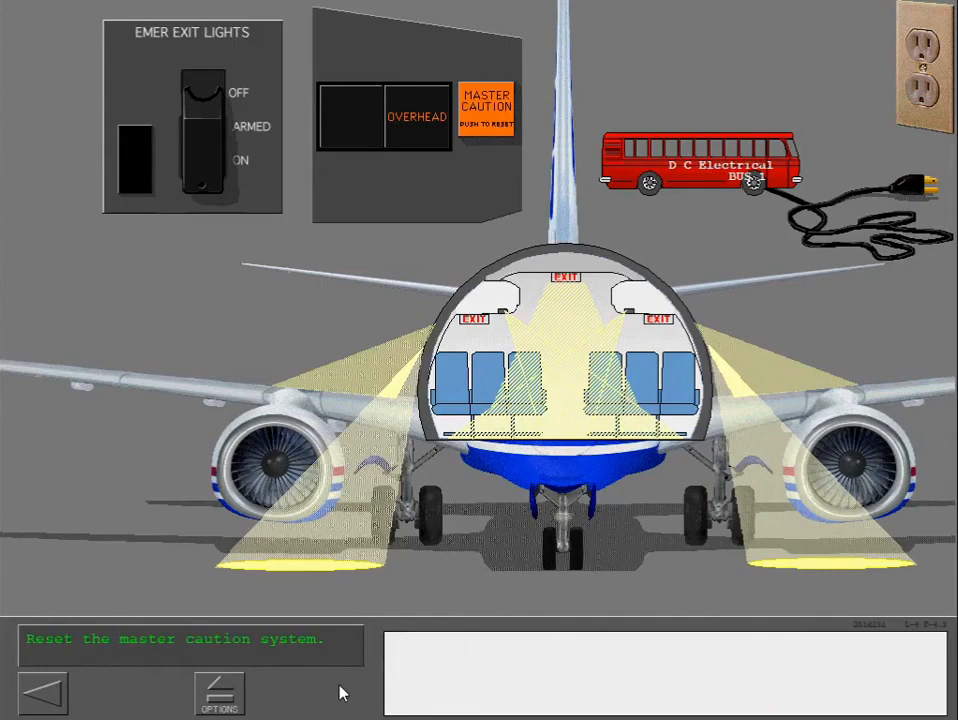
left_click(487, 107)
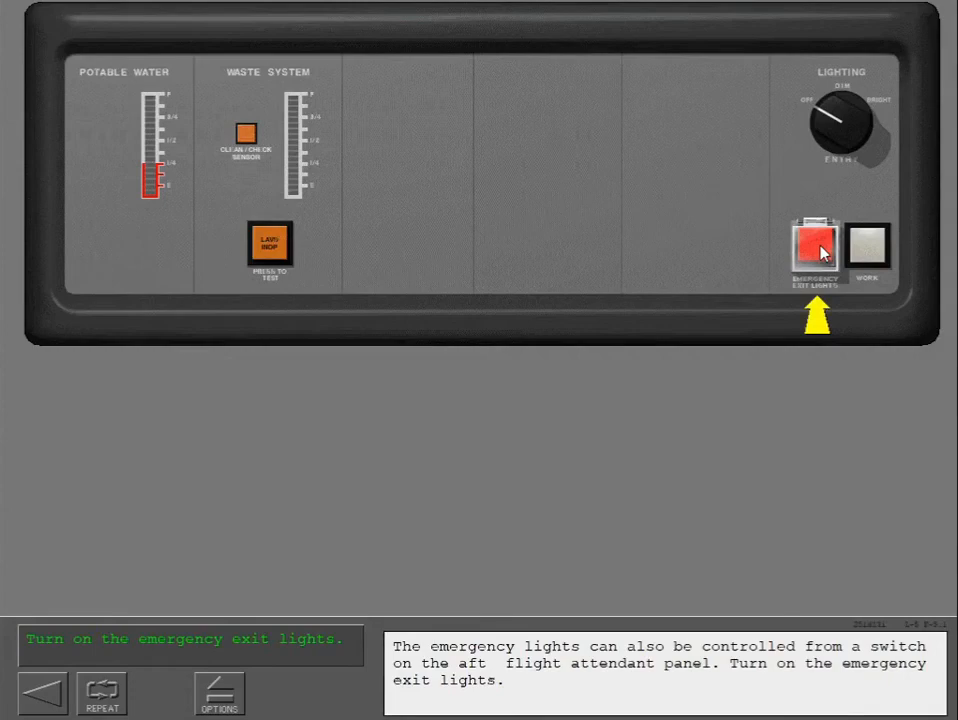
Turn on emergency exit lights from the aft attendant panel and finish Emergency Lighting.
left_click(815, 245)
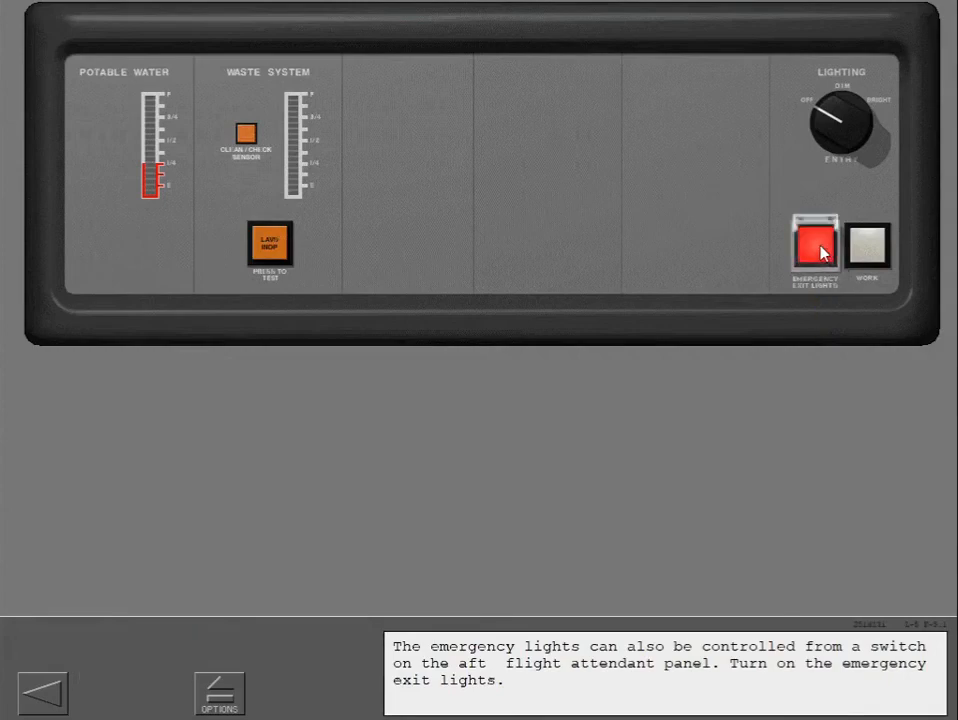
left_click(814, 244)
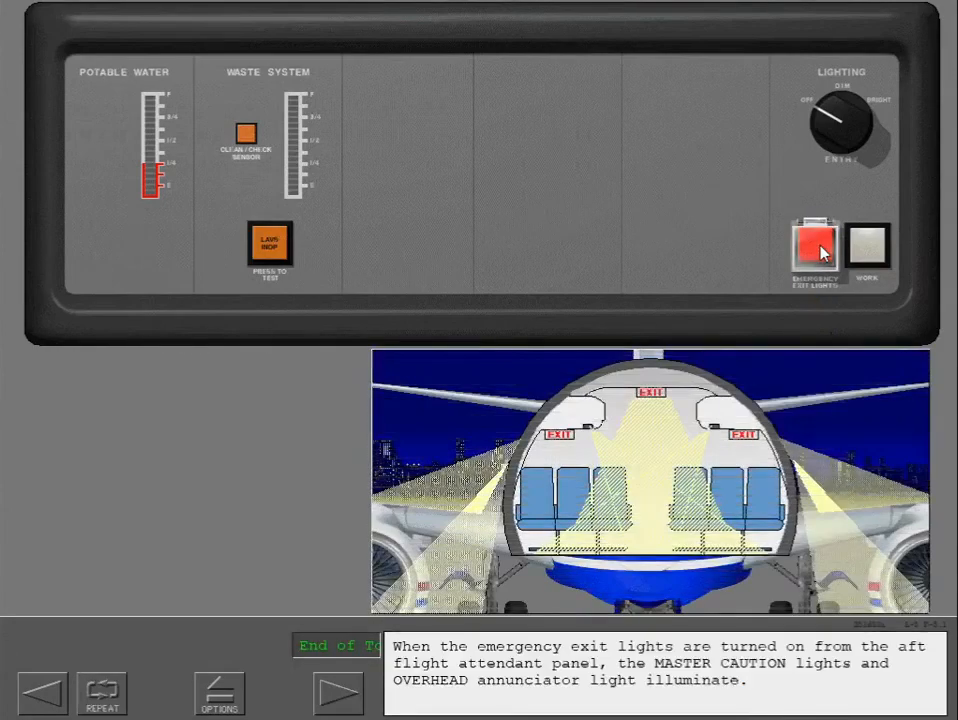
left_click(337, 692)
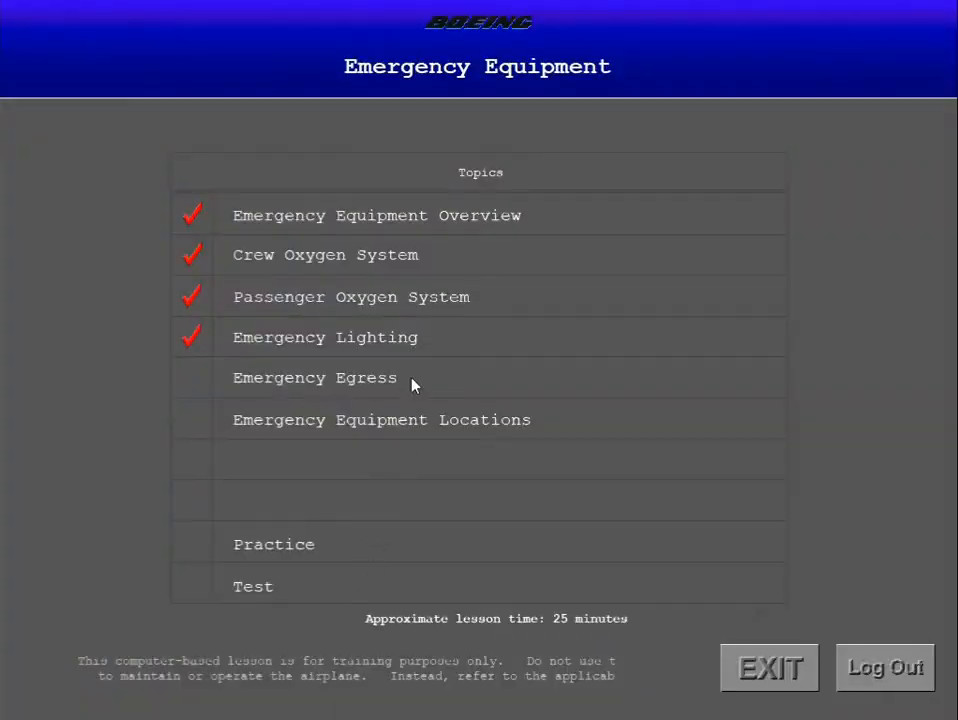
Start the Emergency Egress topic from the Emergency Equipment menu.
left_click(314, 377)
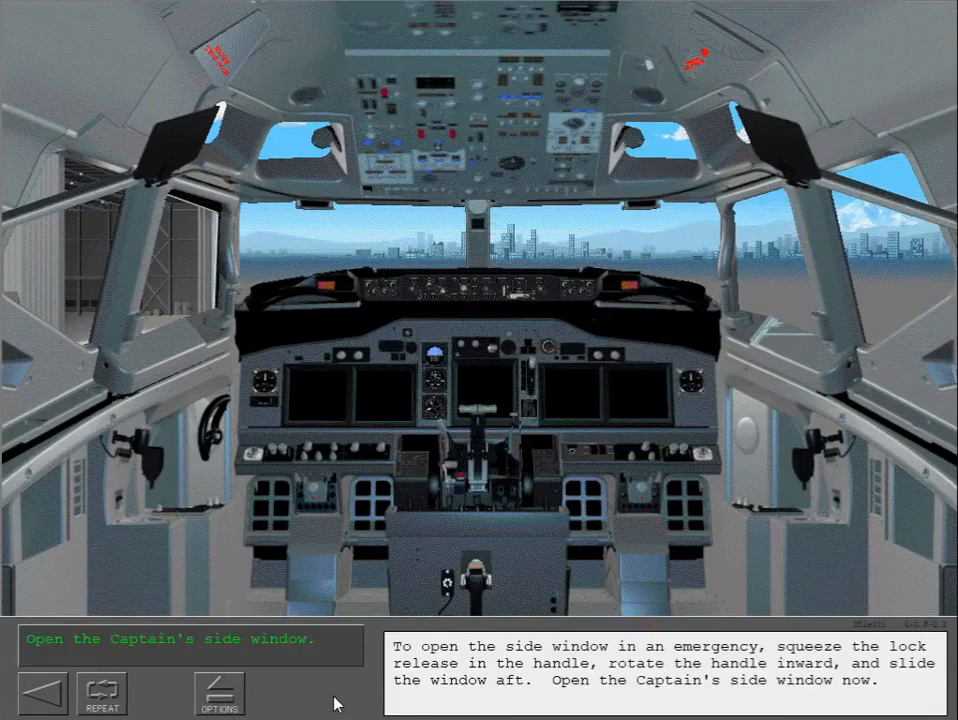
mouse_move(278, 498)
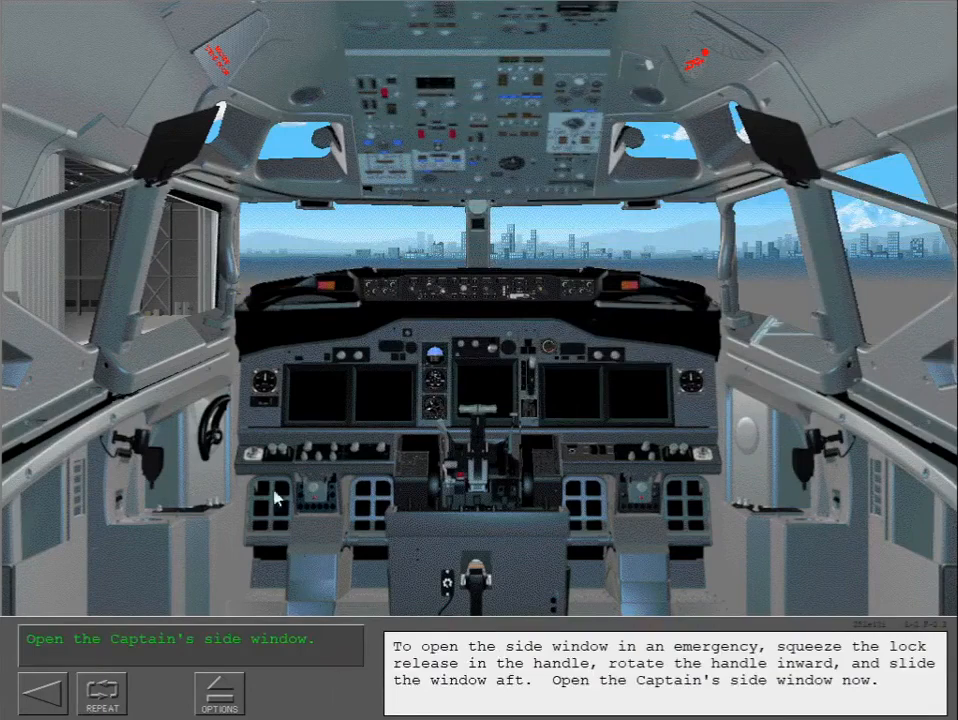
mouse_move(224, 320)
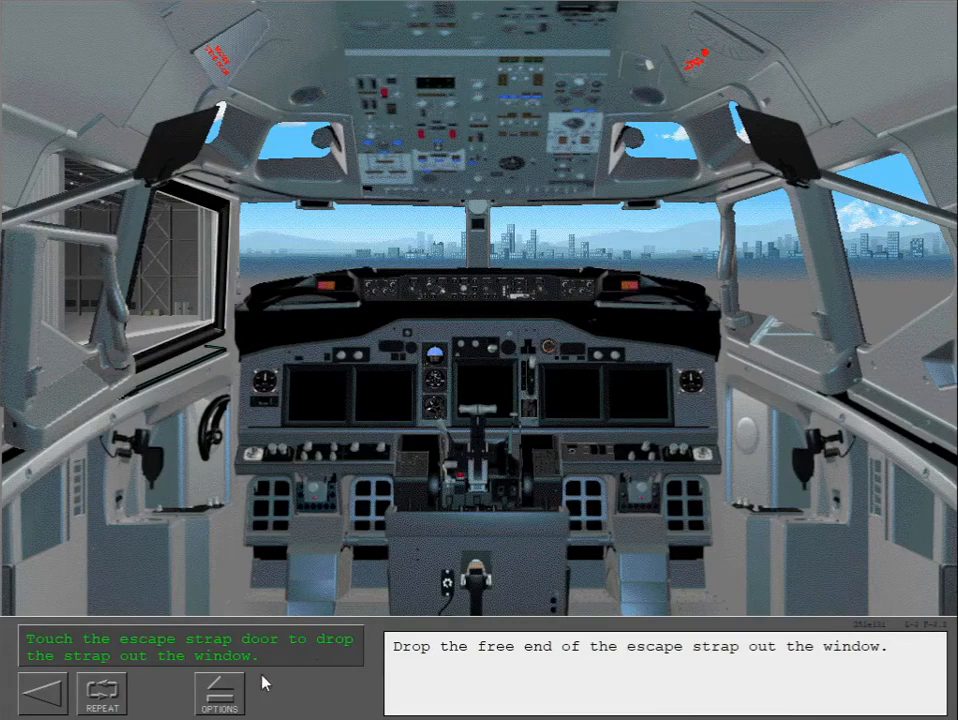
mouse_move(218, 58)
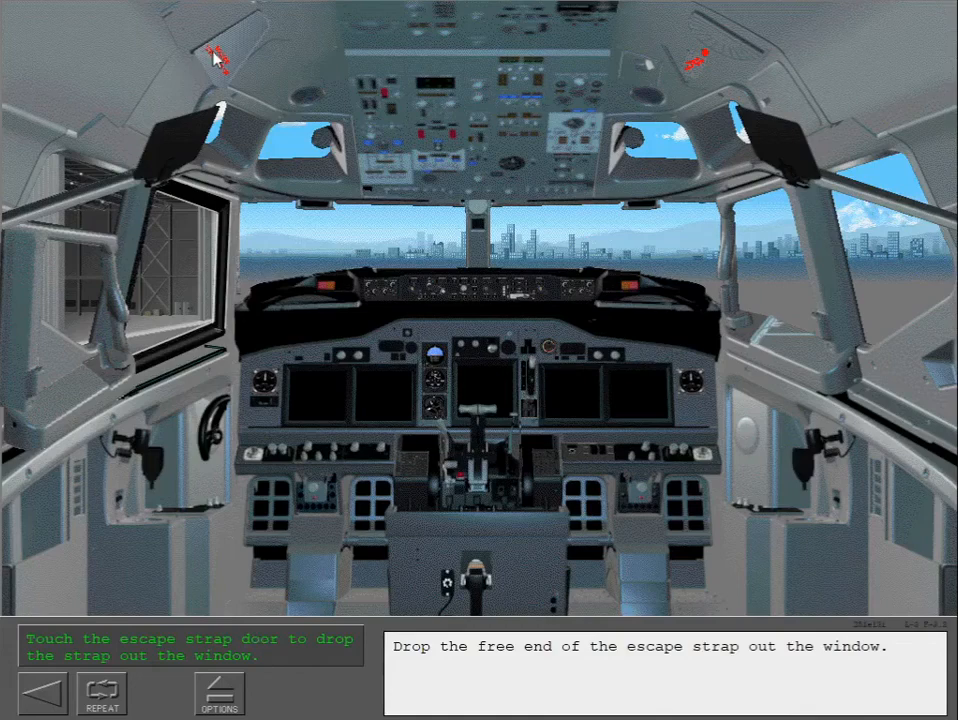
Open the escape strap compartment above the Captain's window to drop the strap outside.
left_click(218, 55)
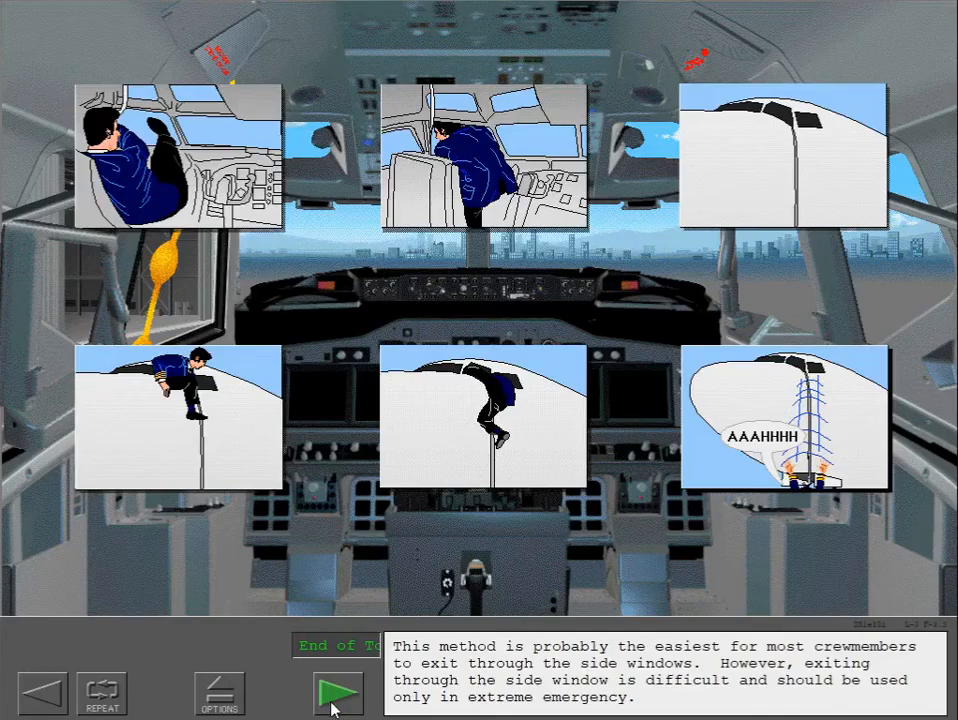
Start Emergency Equipment Locations and step through the flight deck equipment diagram.
left_click(338, 690)
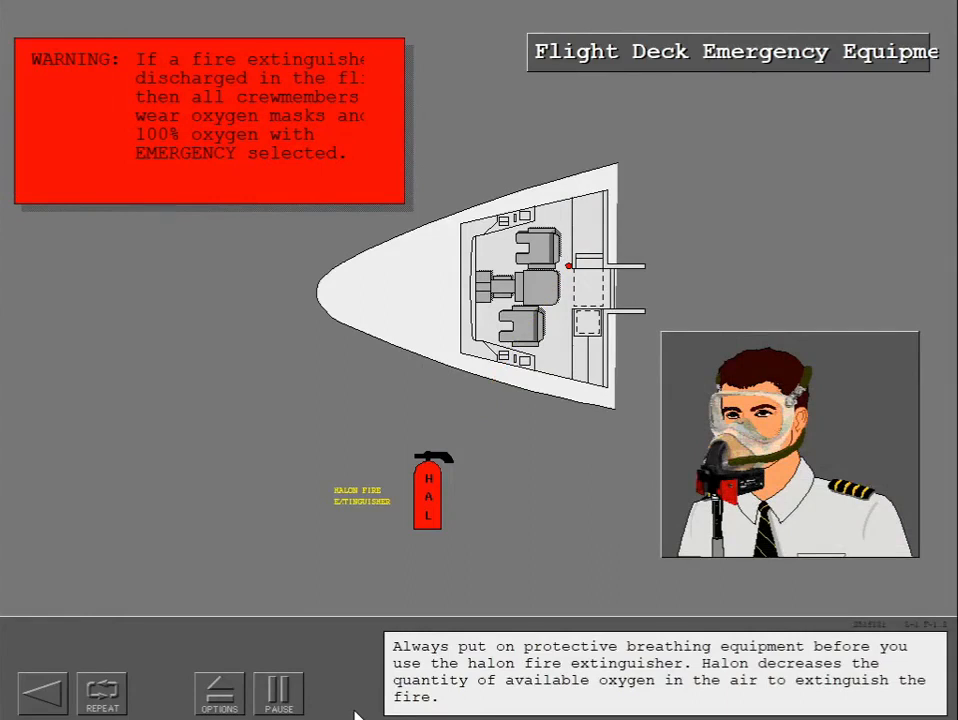
mouse_move(357, 705)
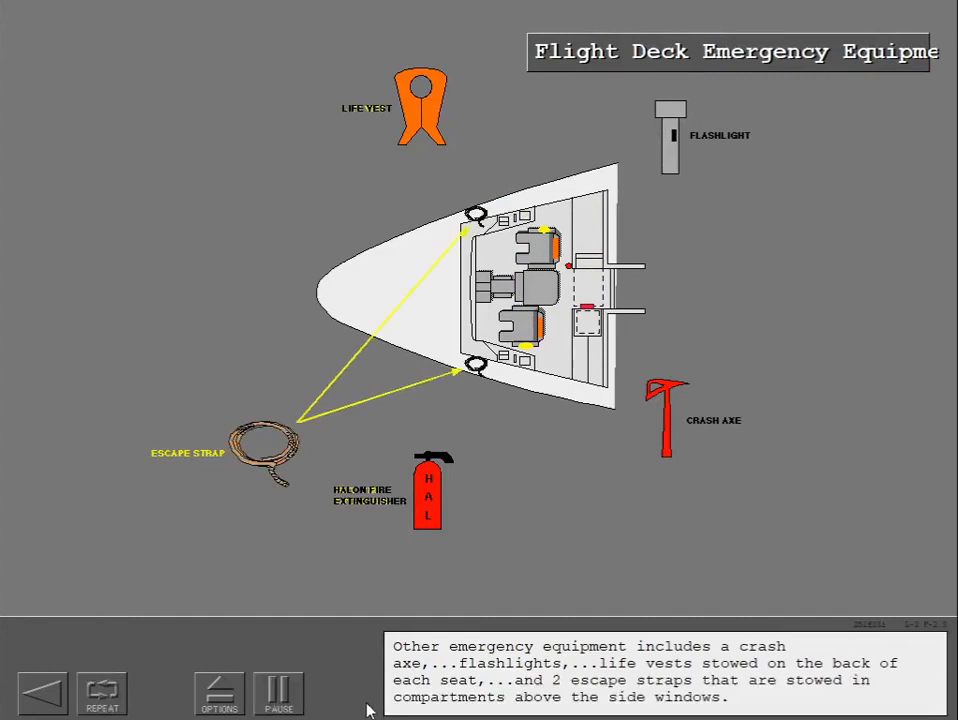
left_click(278, 691)
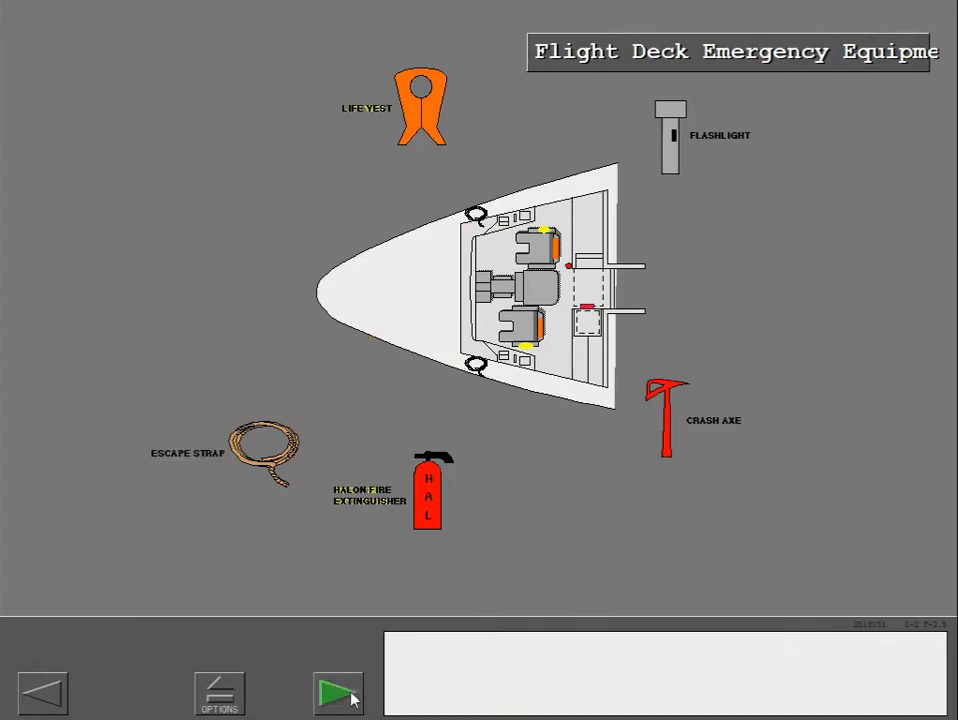
Step through the cabin equipment diagram: escape slides, megaphone, ELT, oxygen bottles, first aid kit.
left_click(338, 693)
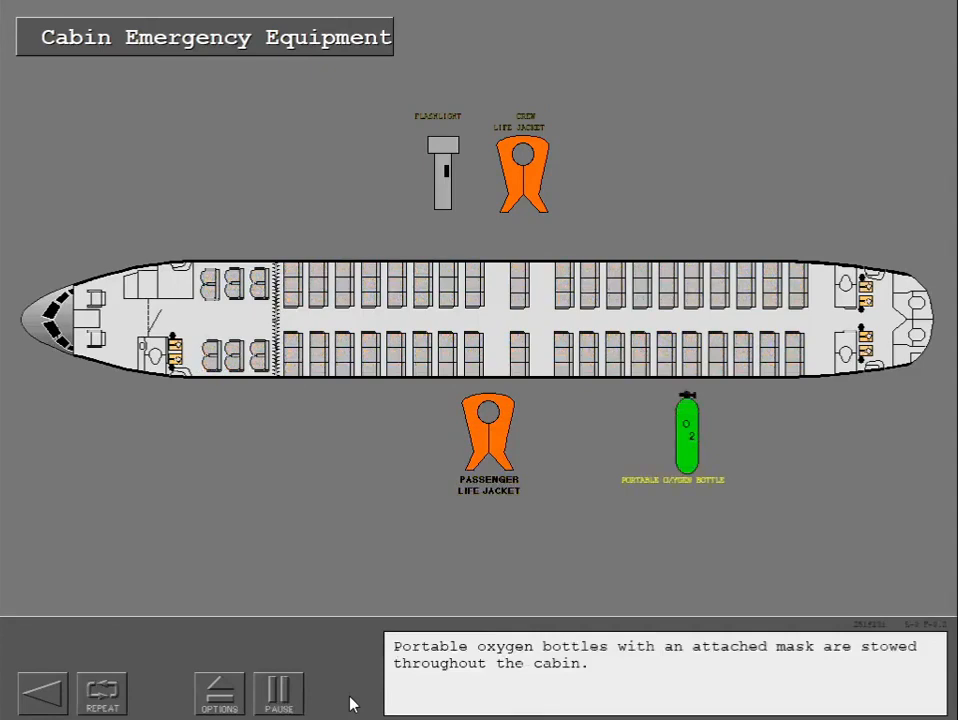
left_click(279, 692)
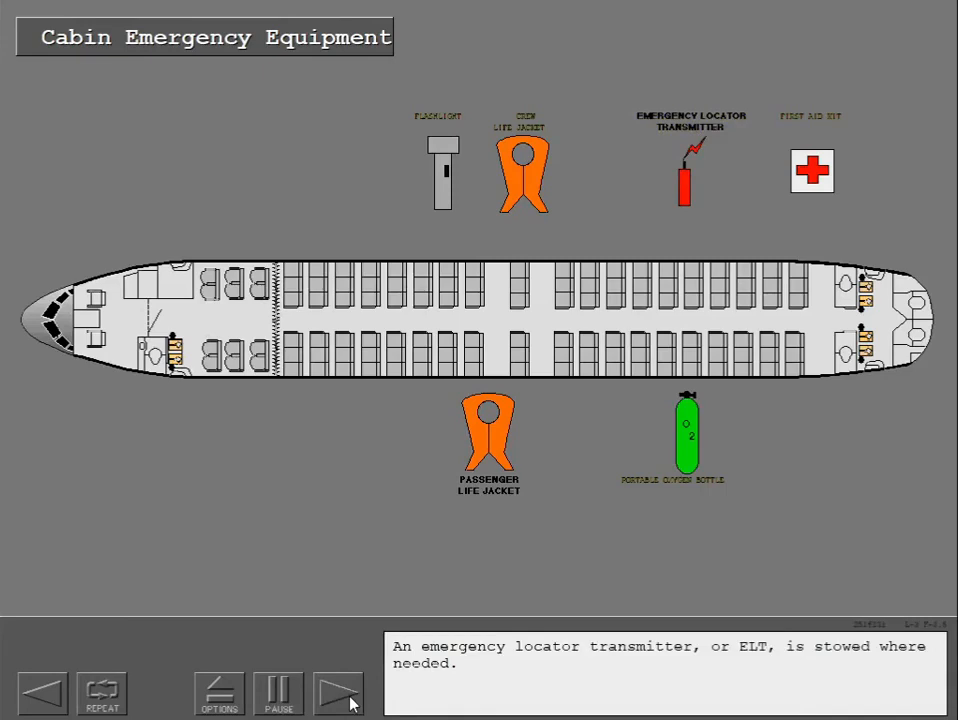
left_click(338, 692)
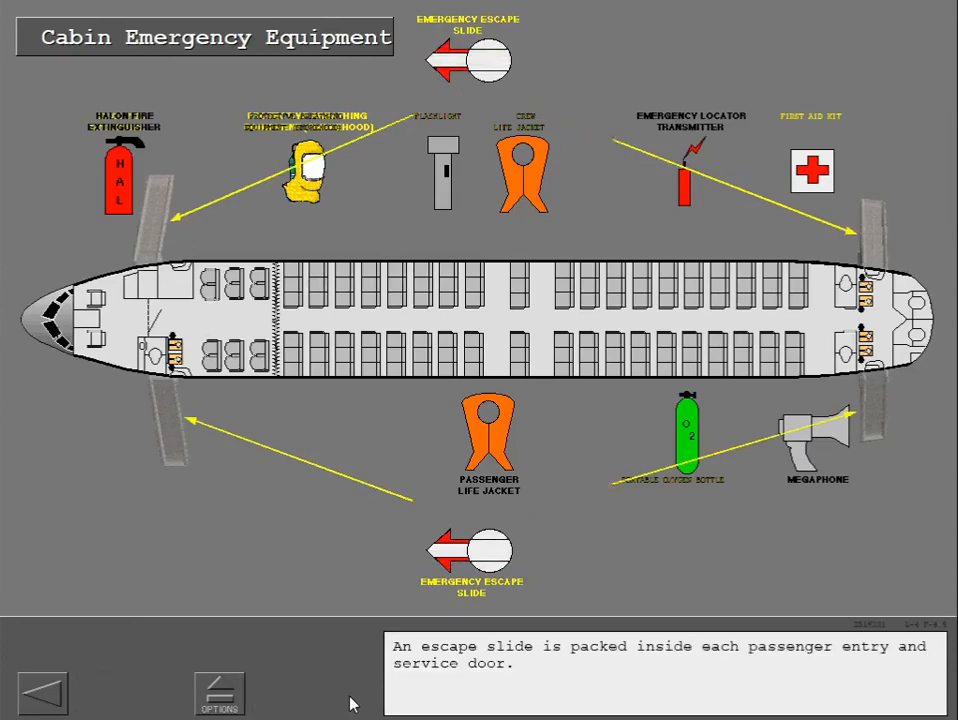
left_click(338, 692)
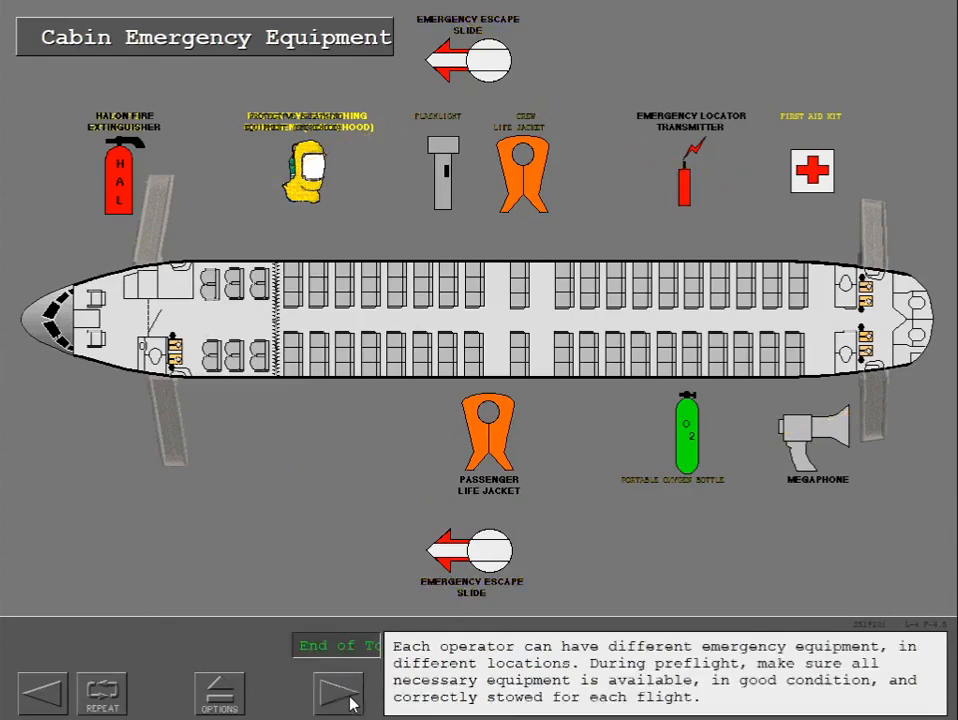